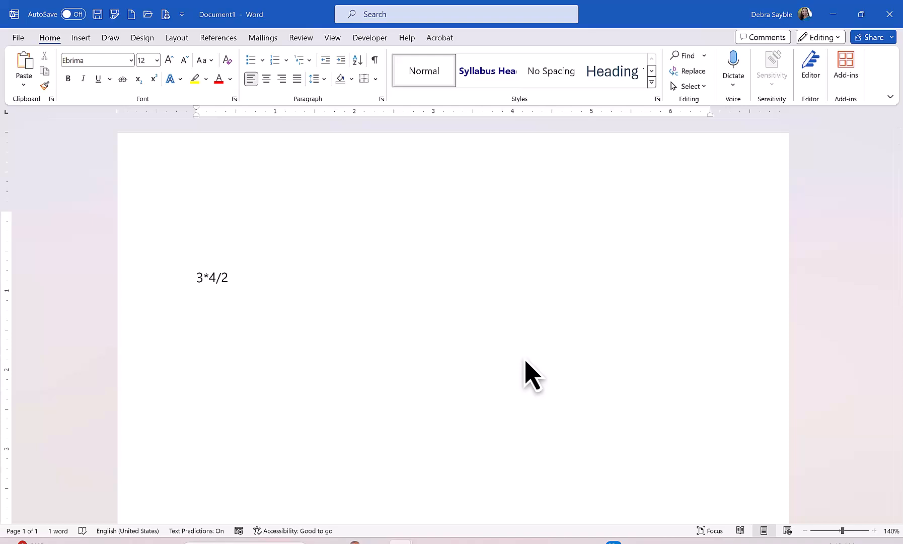
mouse_move(485, 346)
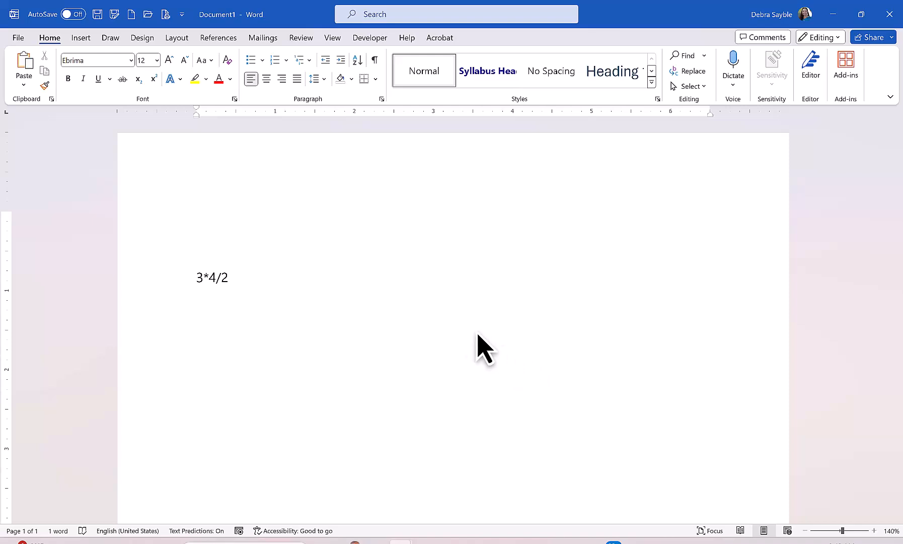
mouse_move(452, 331)
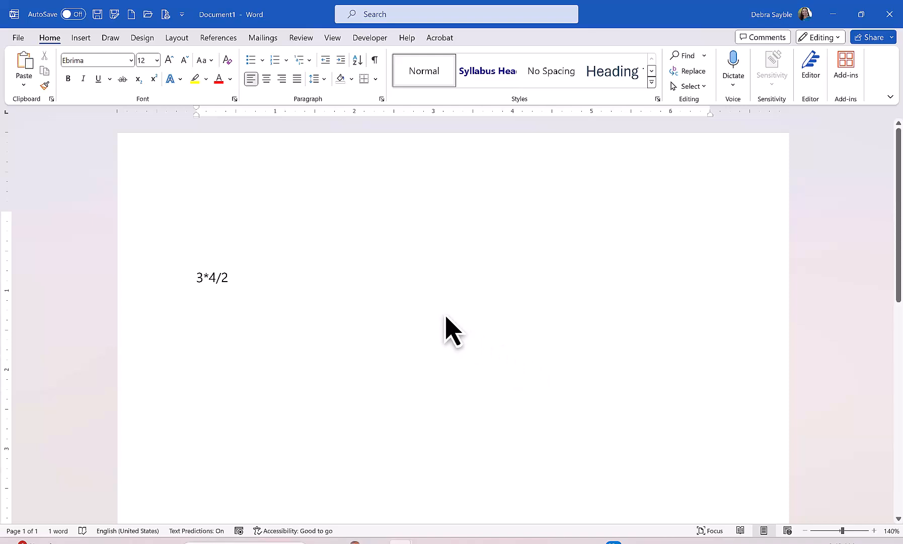
mouse_move(252, 339)
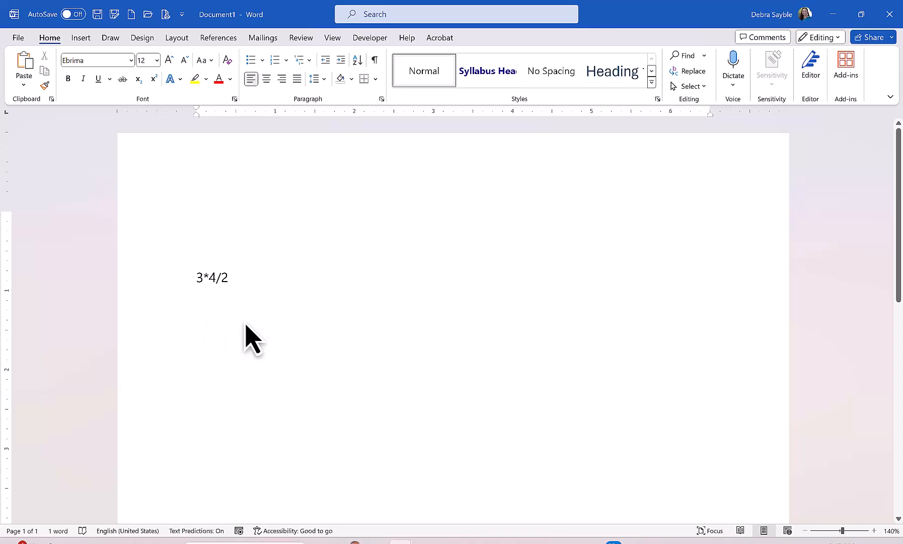
mouse_move(237, 334)
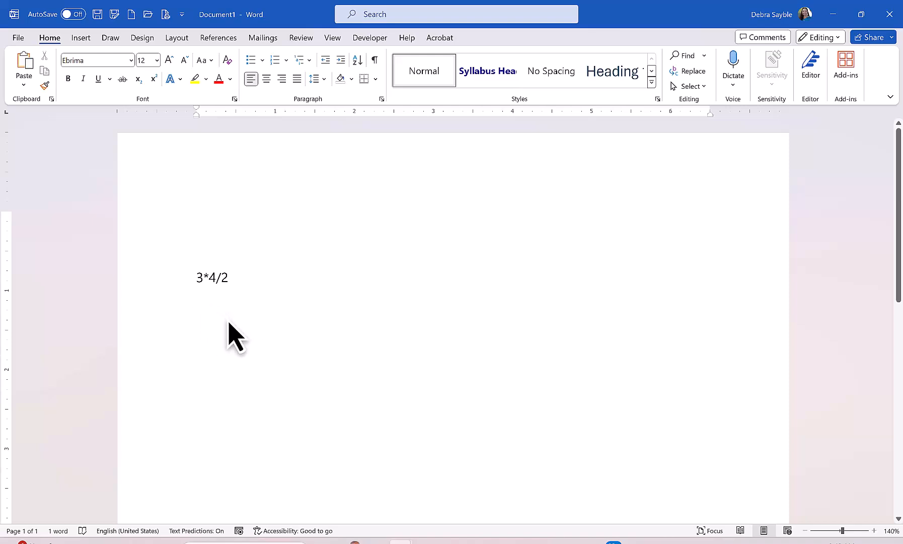
mouse_move(303, 314)
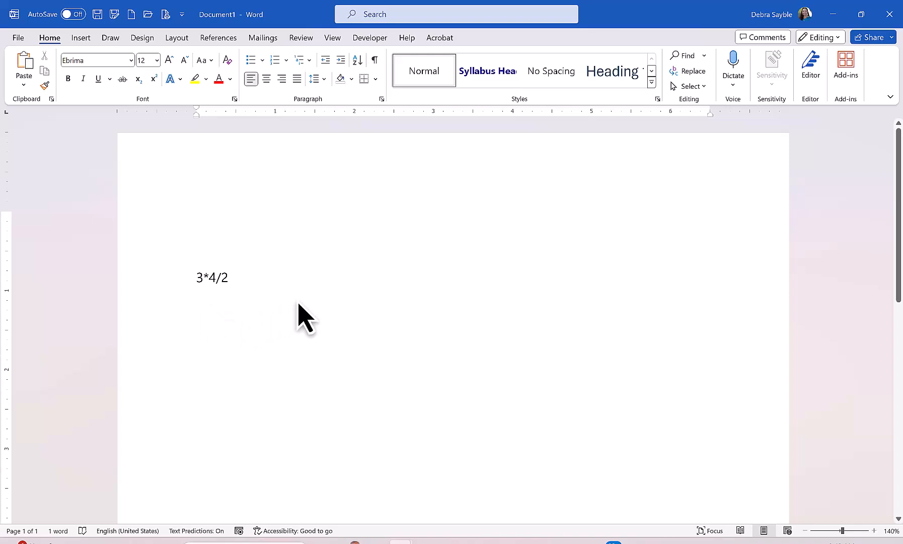
mouse_move(282, 207)
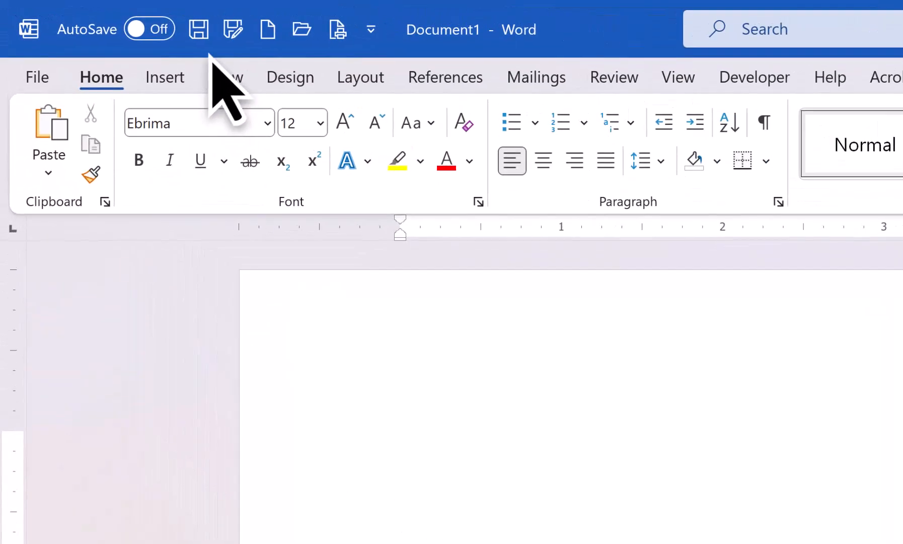
mouse_move(198, 29)
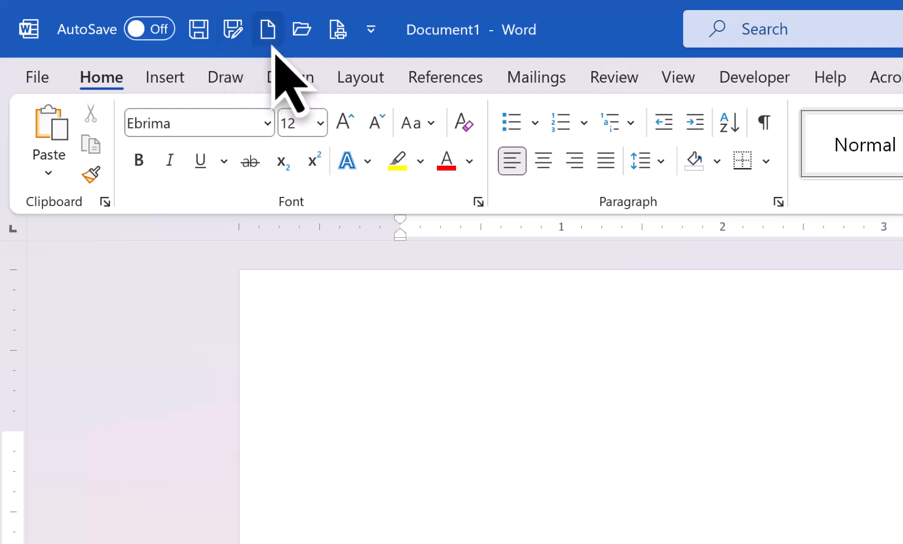
mouse_move(199, 32)
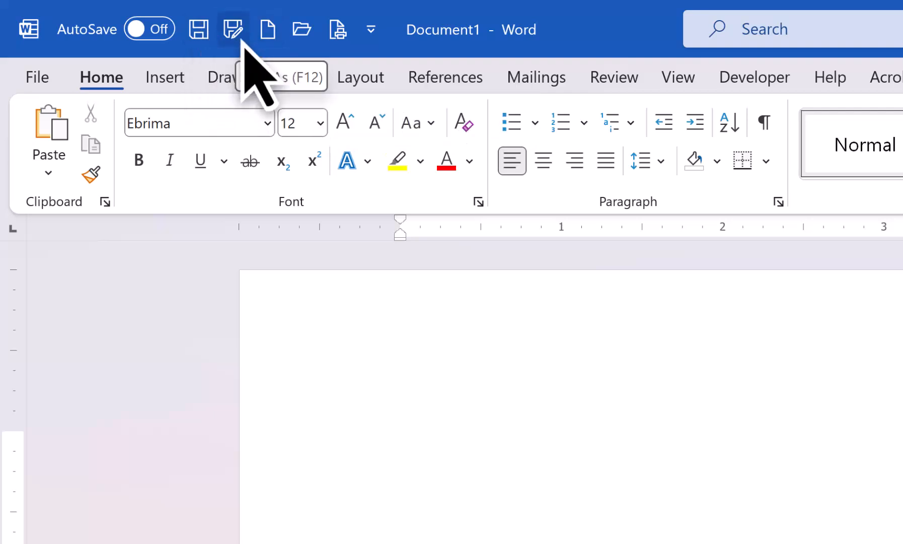
mouse_move(267, 29)
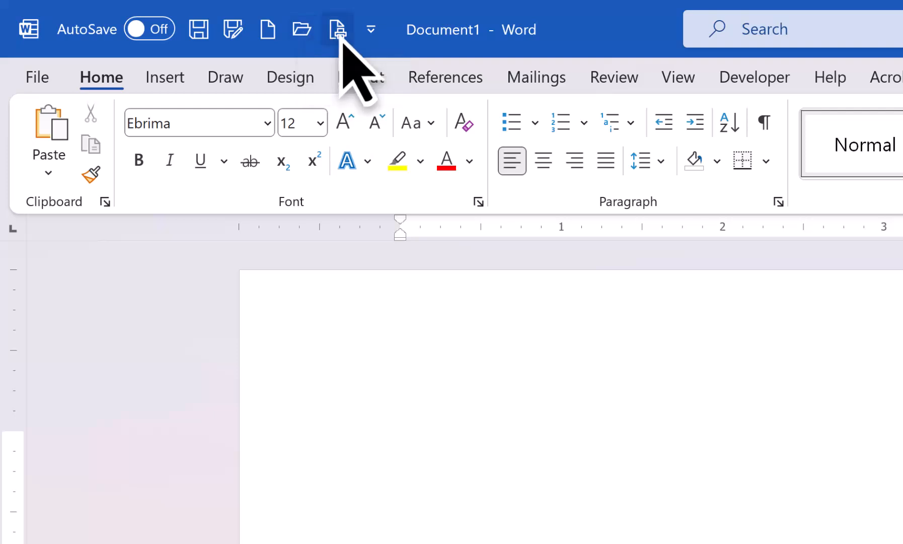
mouse_move(339, 30)
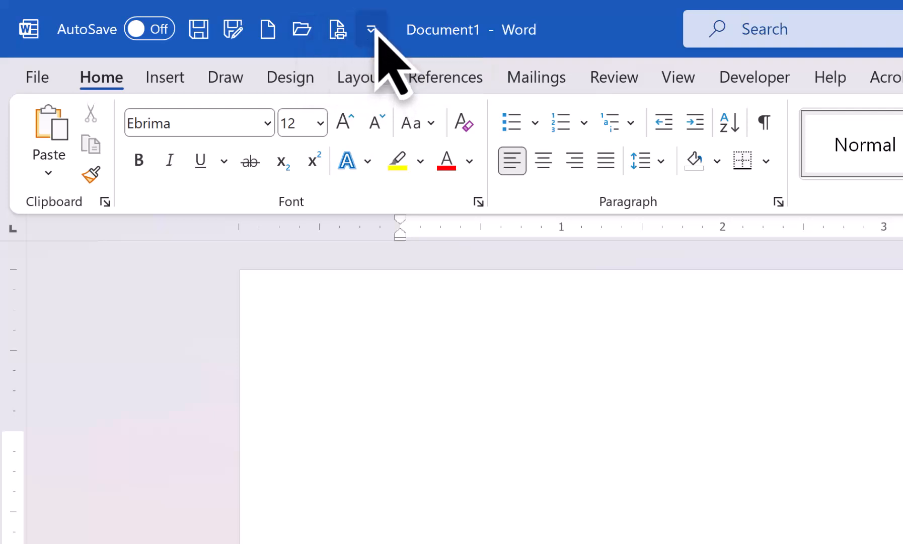
mouse_move(373, 29)
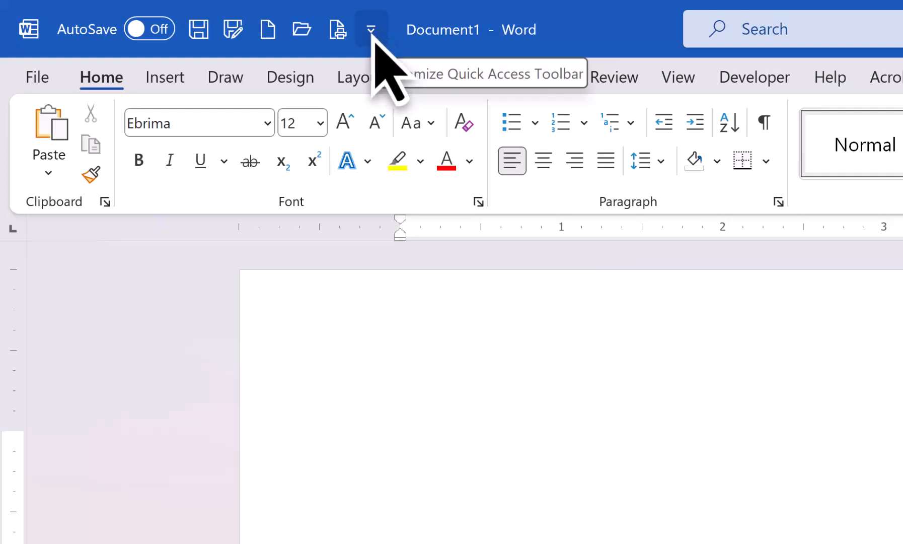
Remove Save from the Quick Access Toolbar, then add it back via the customization list.
left_click(370, 29)
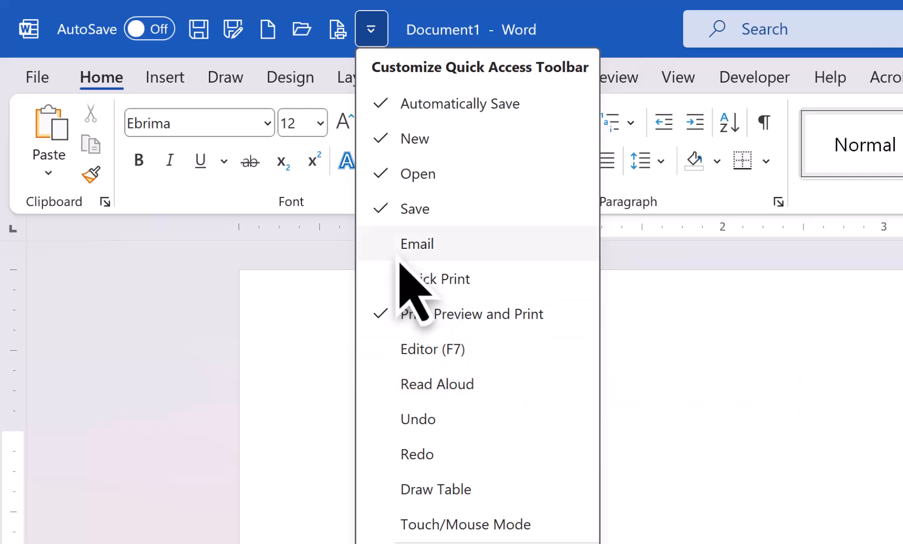
mouse_move(414, 209)
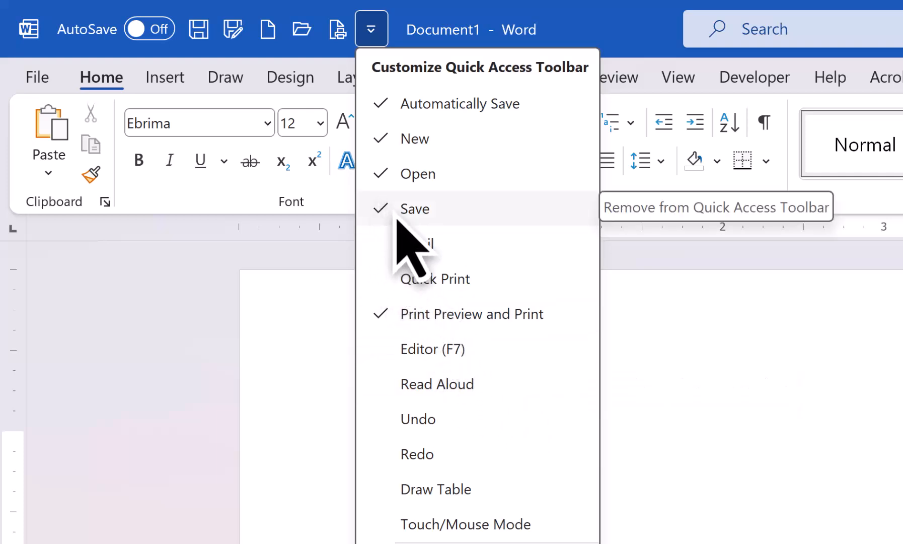
left_click(414, 208)
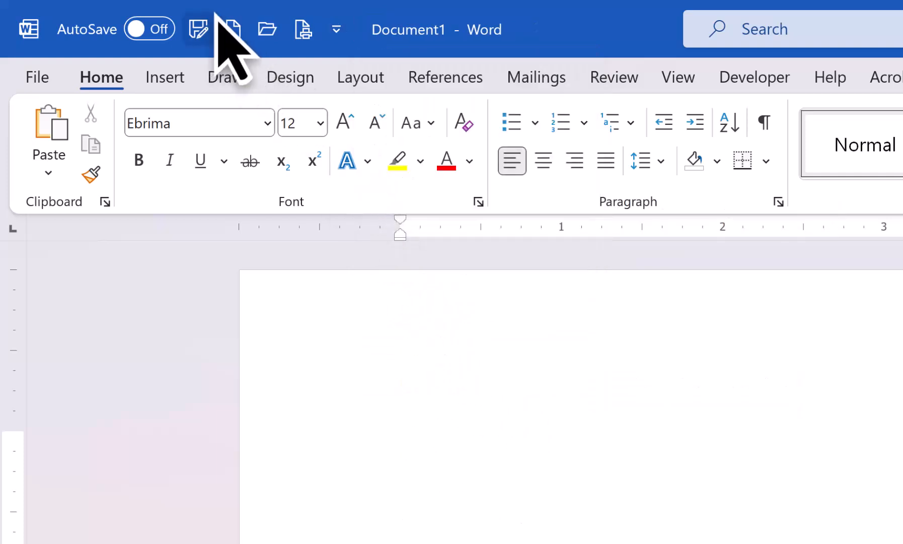
left_click(337, 29)
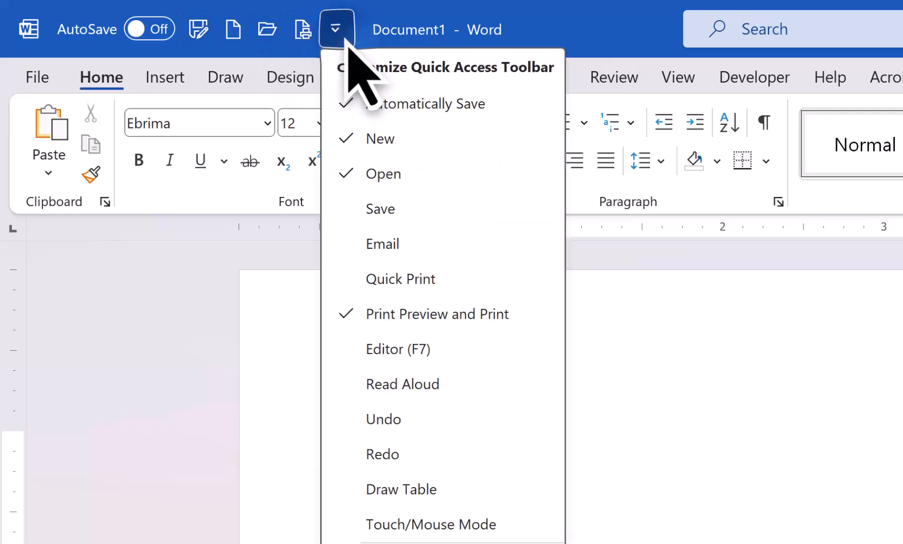
mouse_move(381, 209)
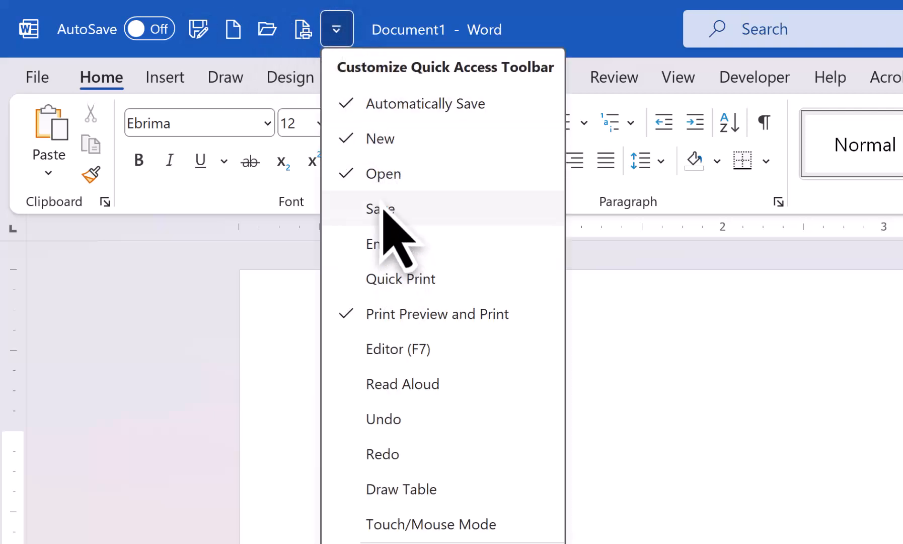
mouse_move(380, 208)
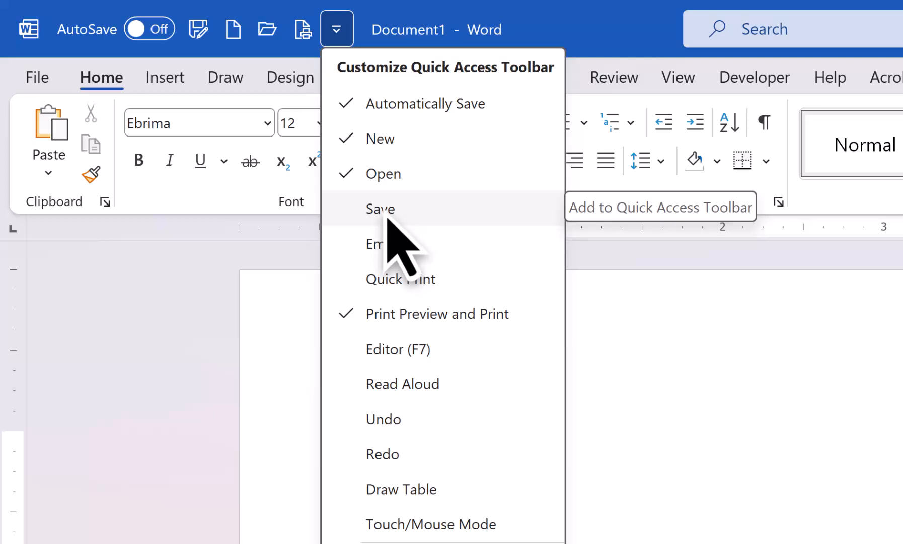
left_click(381, 208)
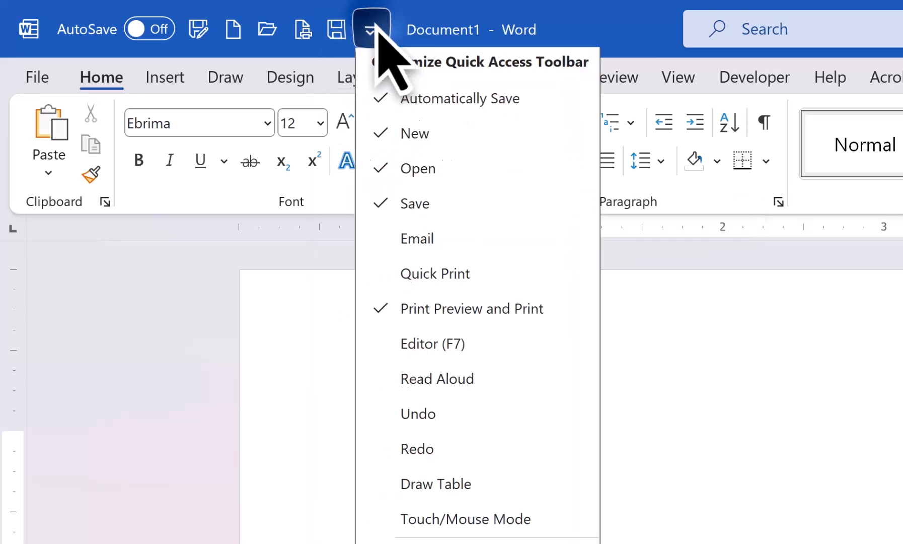
mouse_move(465, 522)
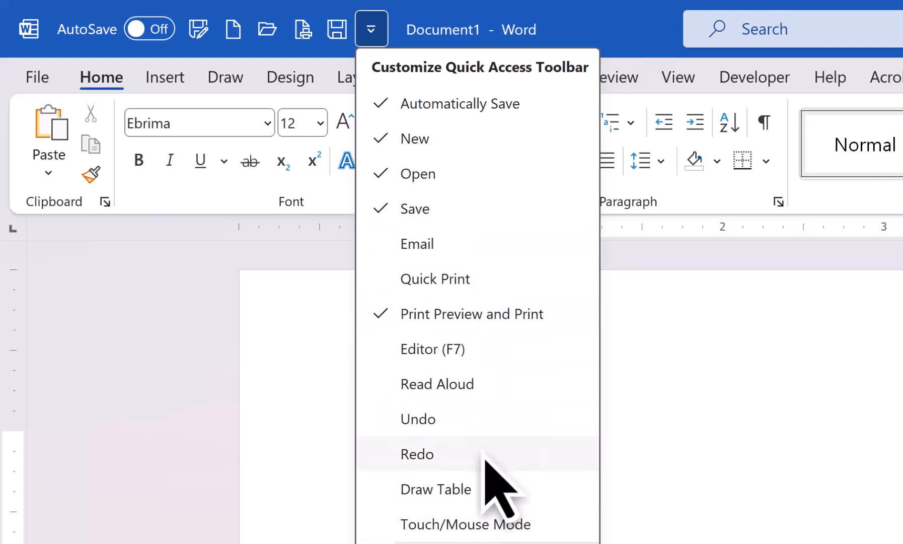
mouse_move(417, 454)
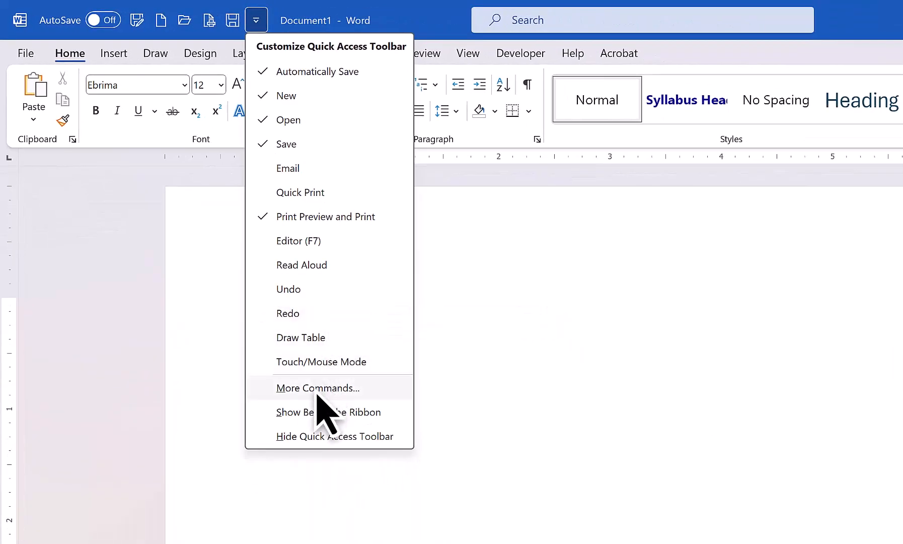
mouse_move(317, 387)
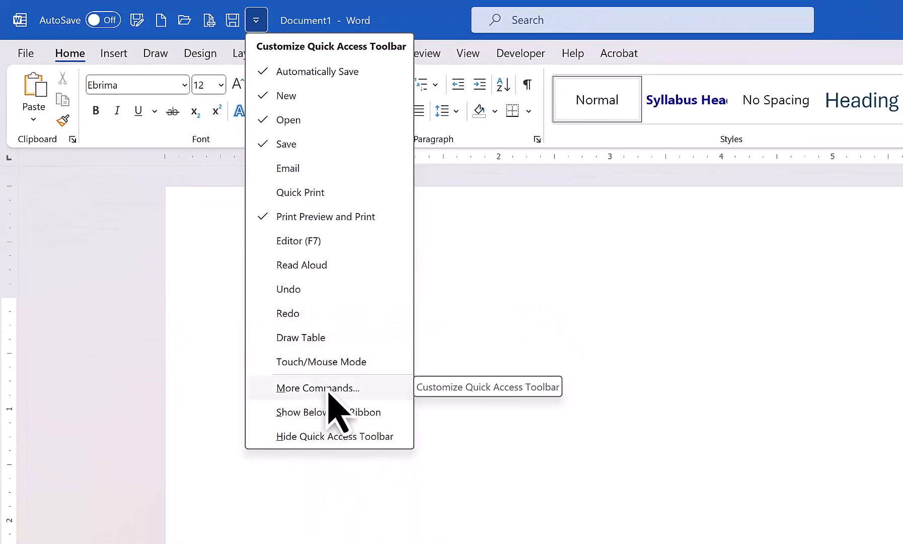
Go to More Commands to reach the full Quick Access Toolbar settings in Word Options.
left_click(319, 387)
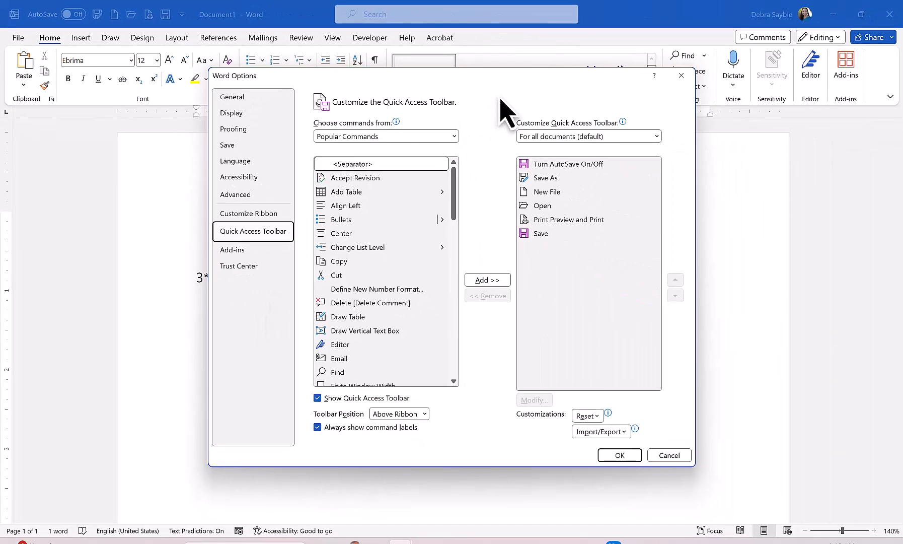
mouse_move(495, 199)
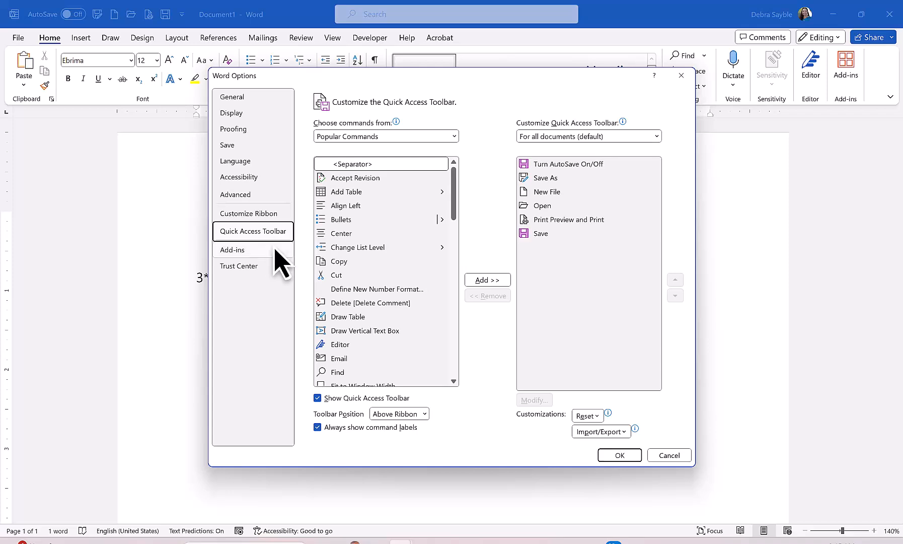
mouse_move(461, 167)
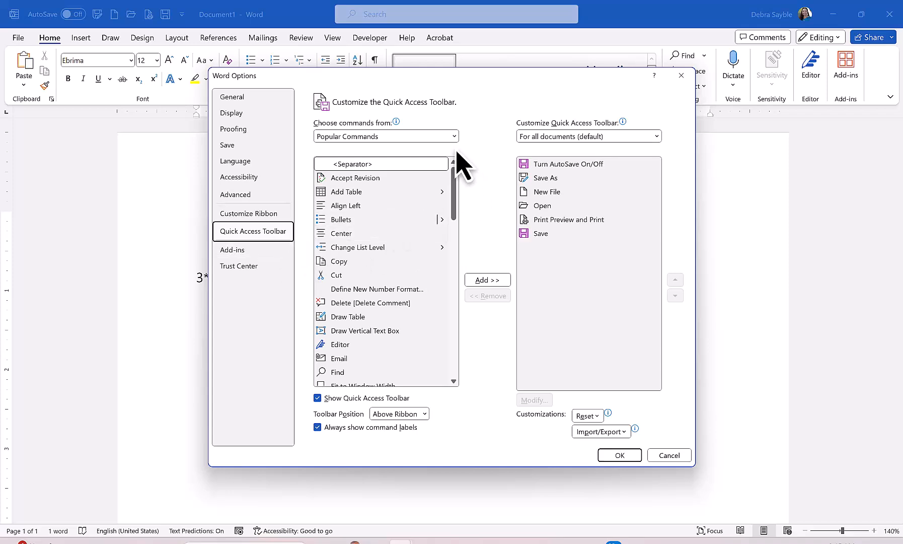
mouse_move(455, 136)
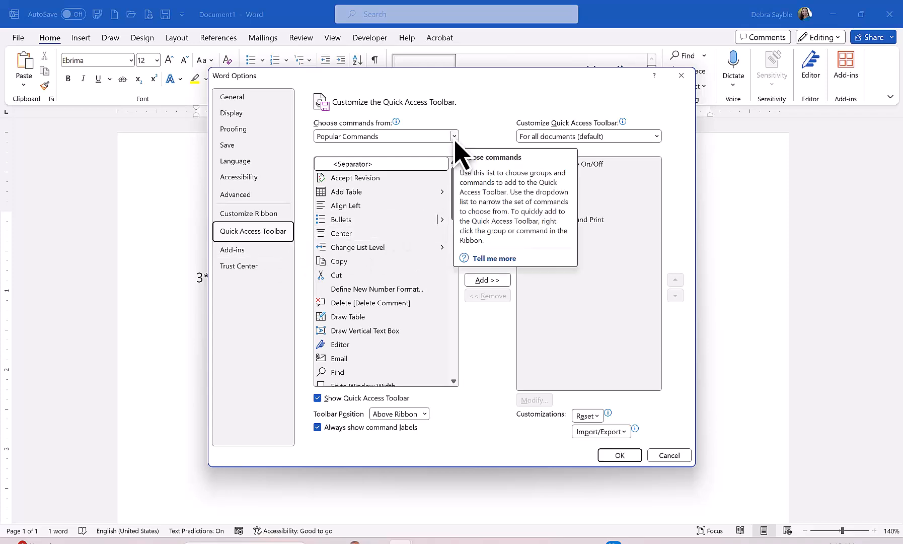
List All Commands and scroll down to the Tools Calculate entry.
left_click(454, 136)
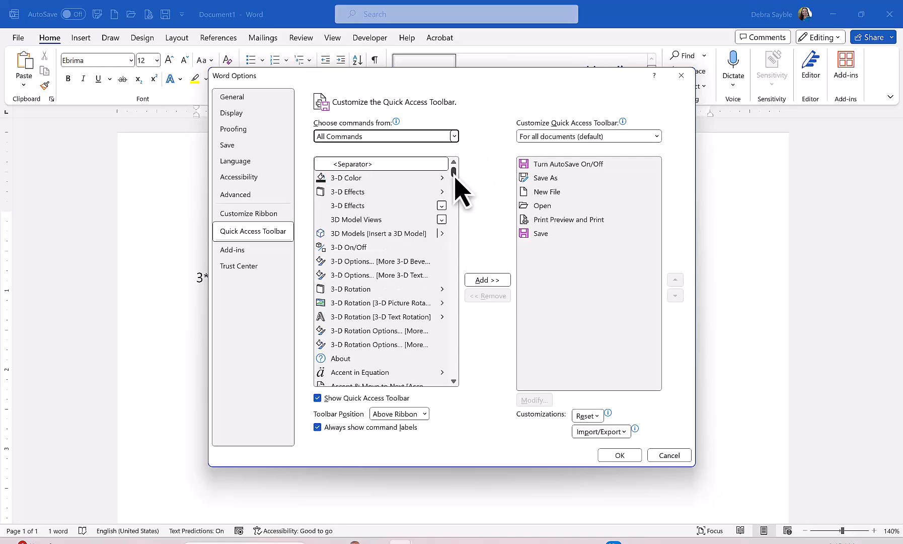
scroll("down", 3)
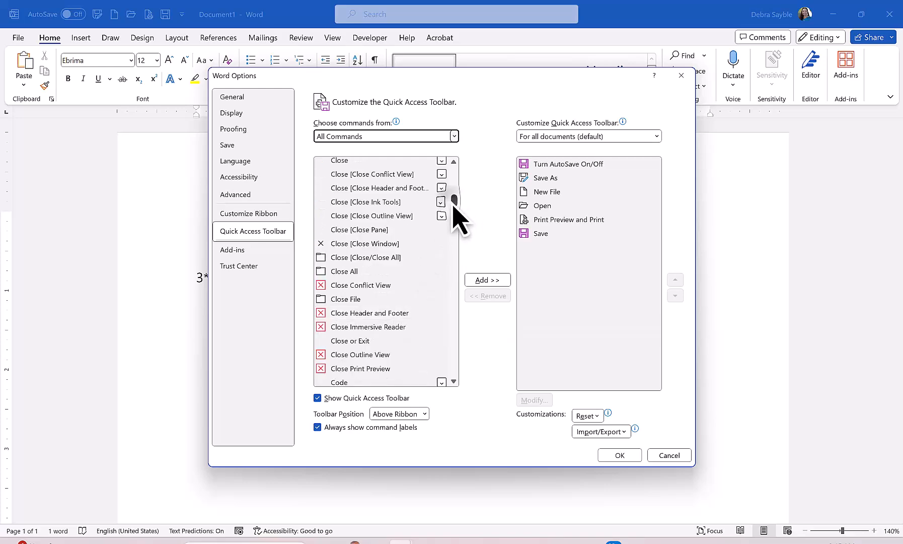
scroll("down", 3)
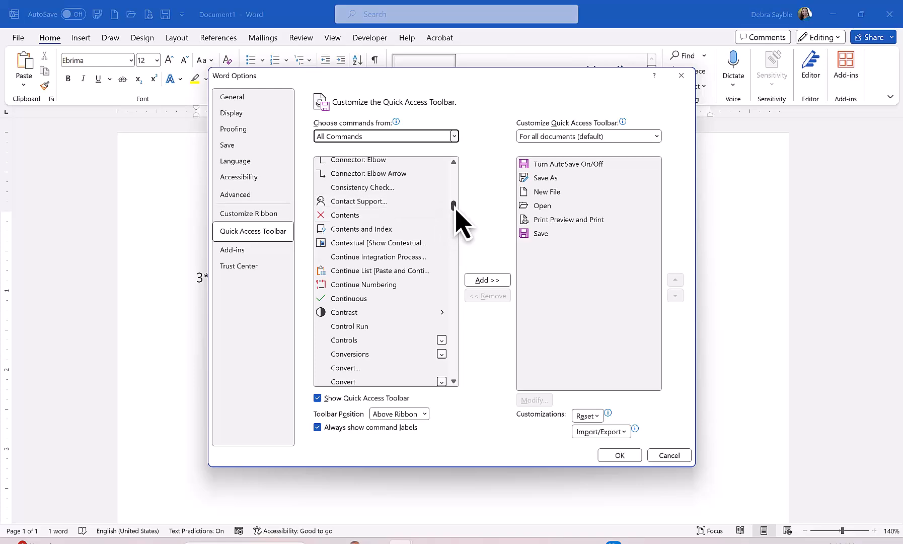
scroll("down", 3)
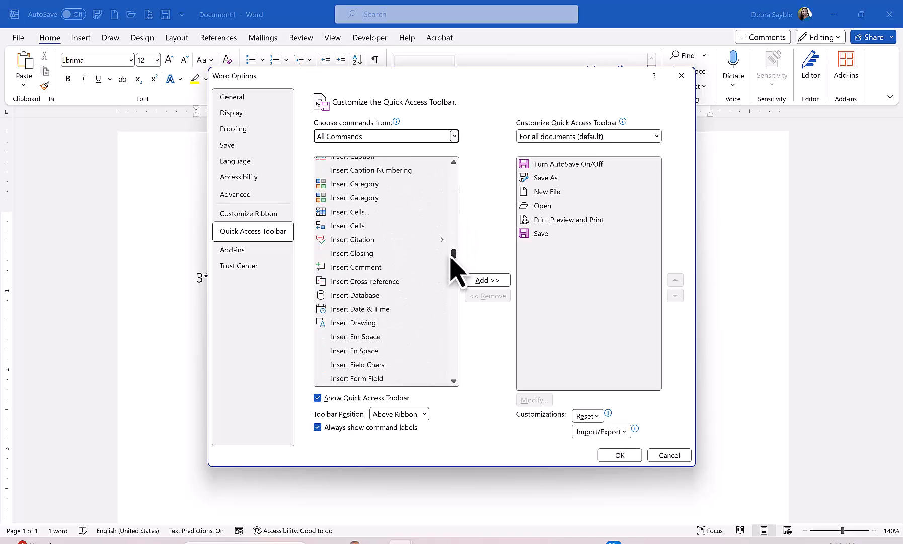
left_click_drag(455, 254, 454, 291)
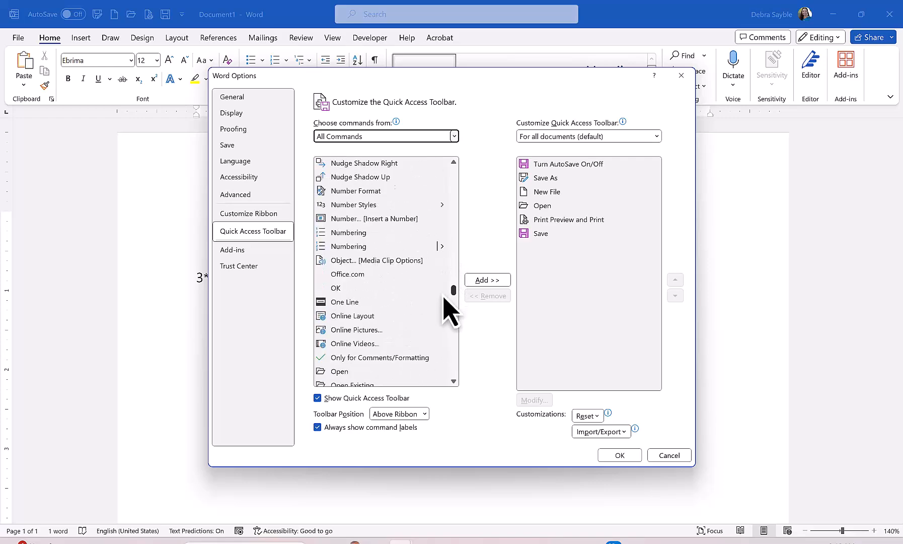
scroll("down", 3)
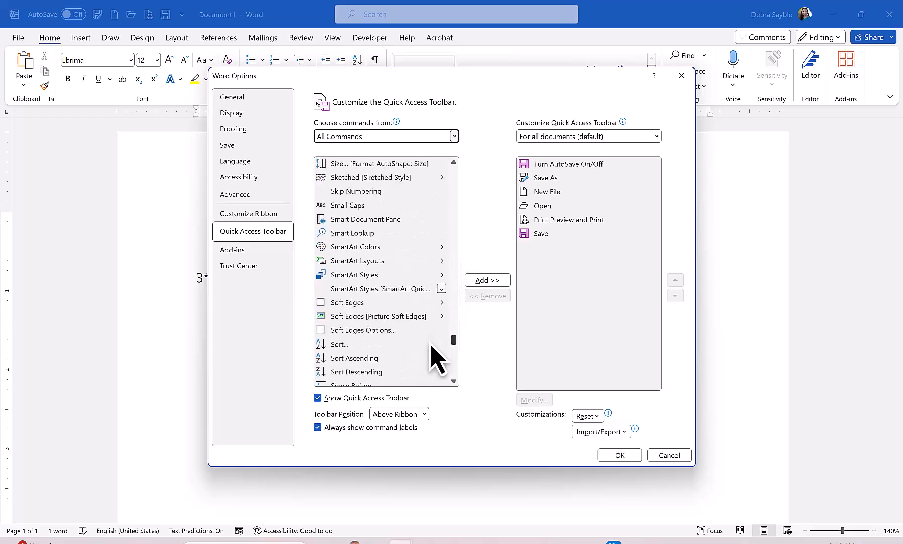
scroll("down", 3)
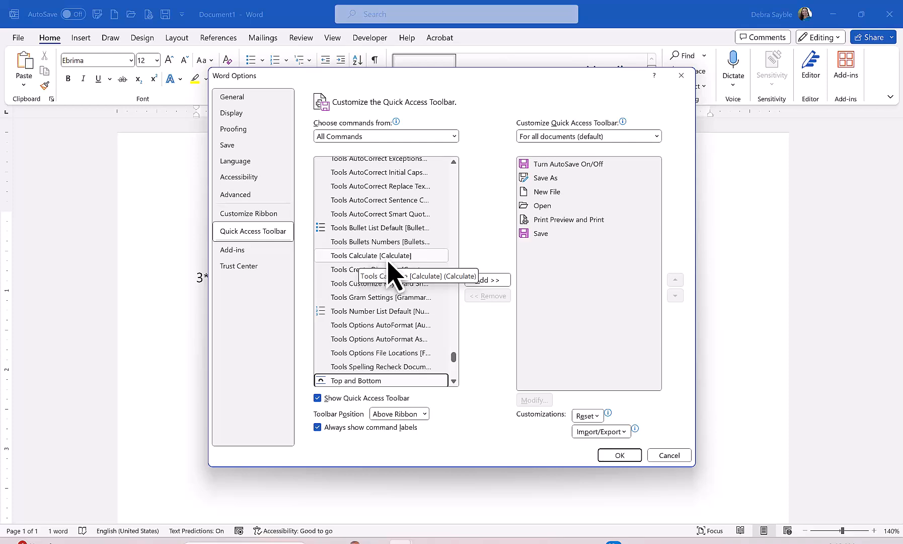
Add Tools Calculate to the Quick Access Toolbar's command list, after Save.
left_click(381, 255)
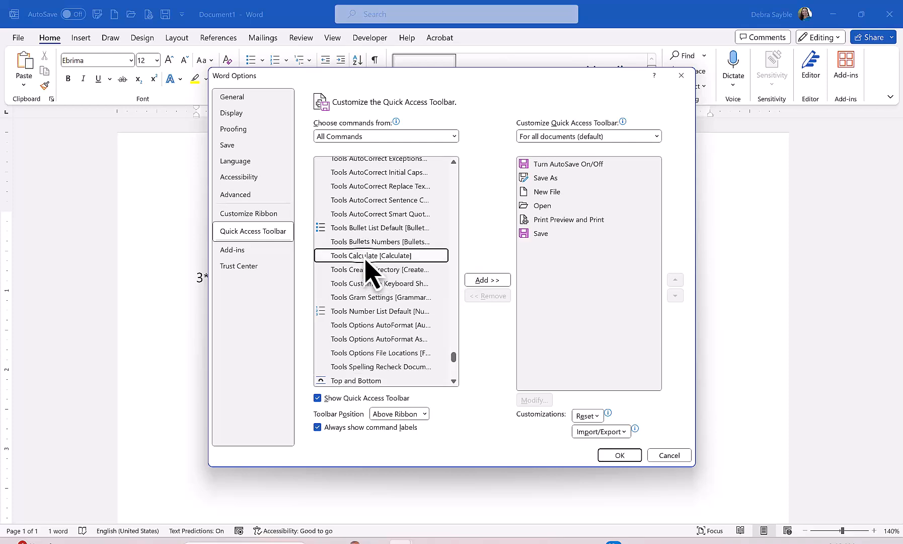
mouse_move(556, 217)
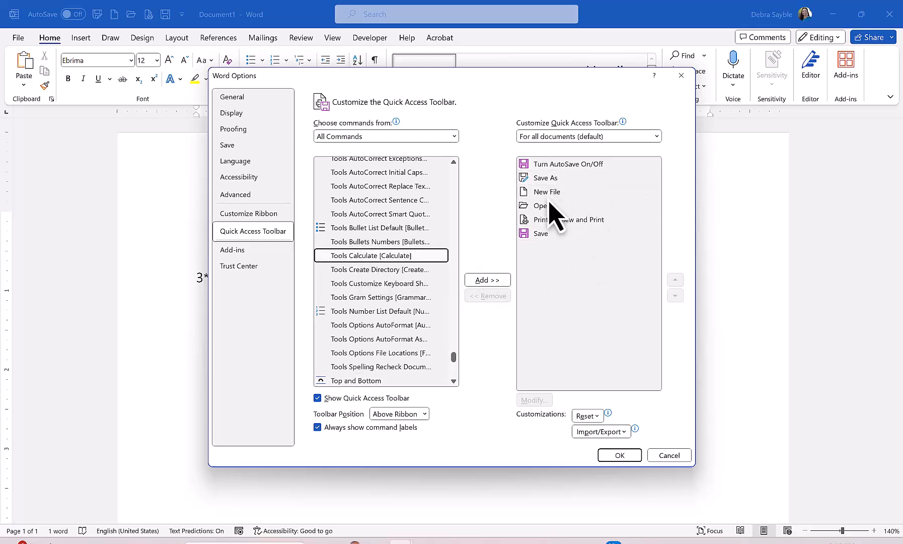
mouse_move(573, 267)
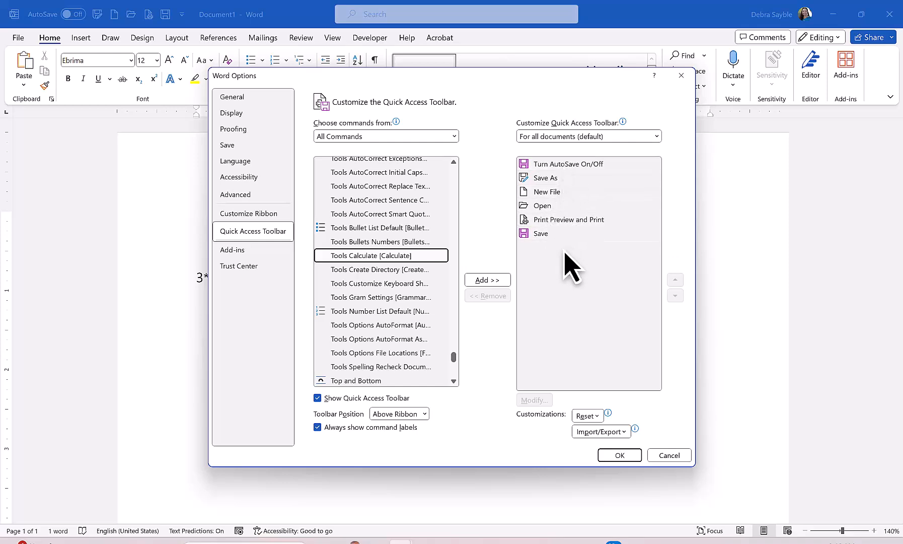
mouse_move(378, 271)
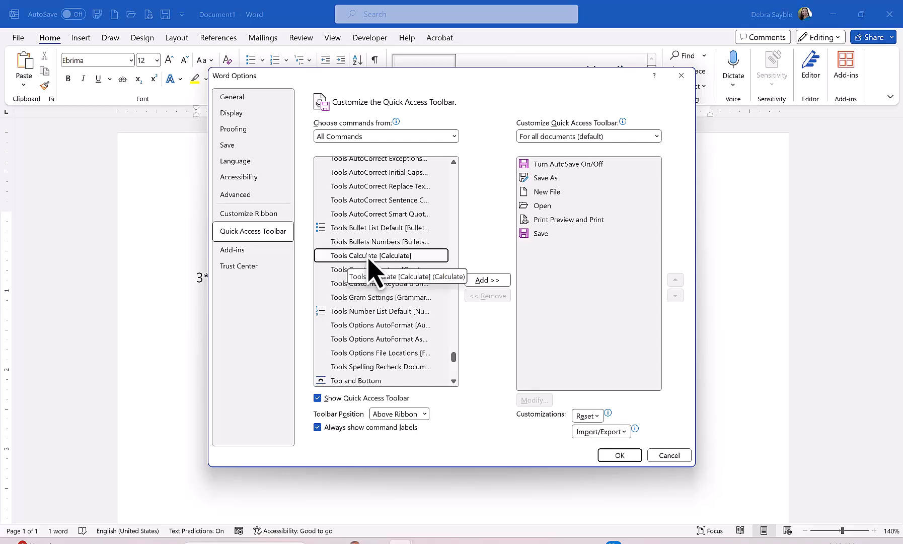
mouse_move(579, 265)
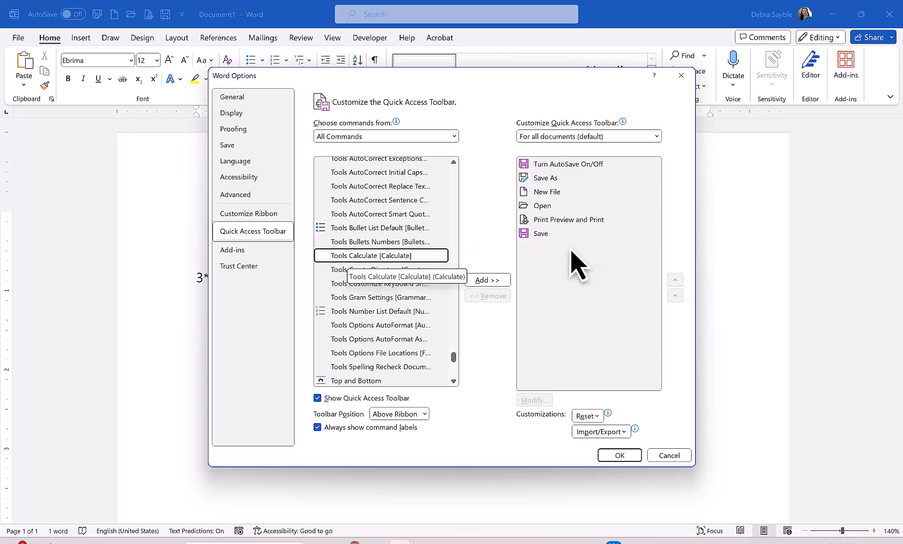
left_click(488, 279)
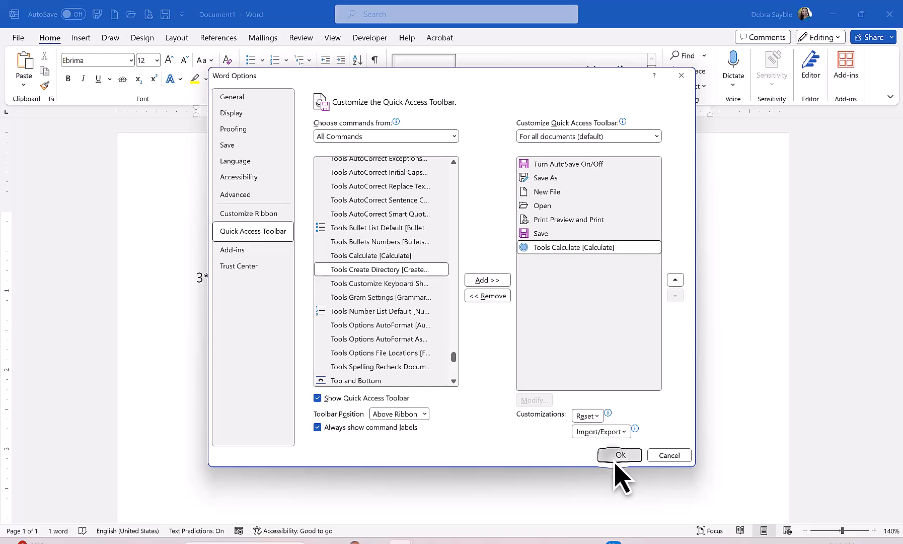
Confirm Word Options with OK so Calculate appears on the Quick Access Toolbar.
left_click(618, 455)
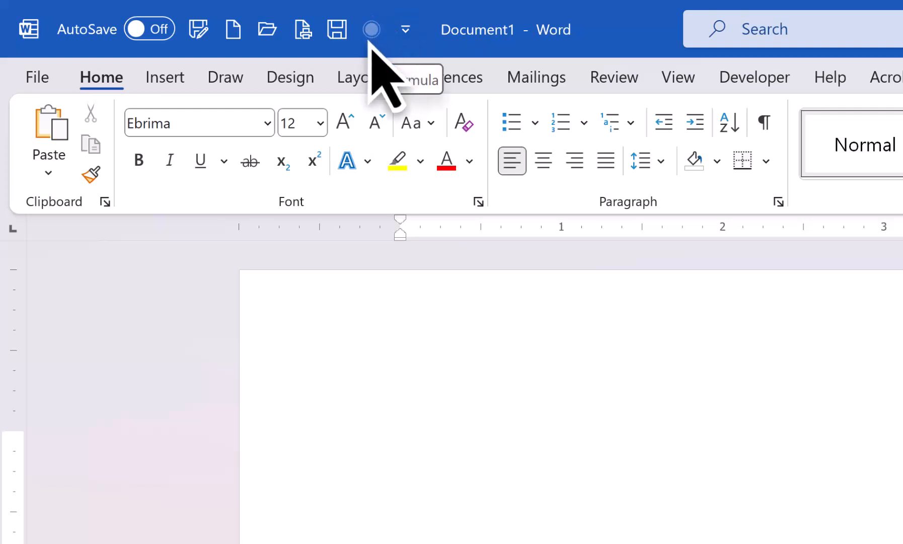
mouse_move(392, 93)
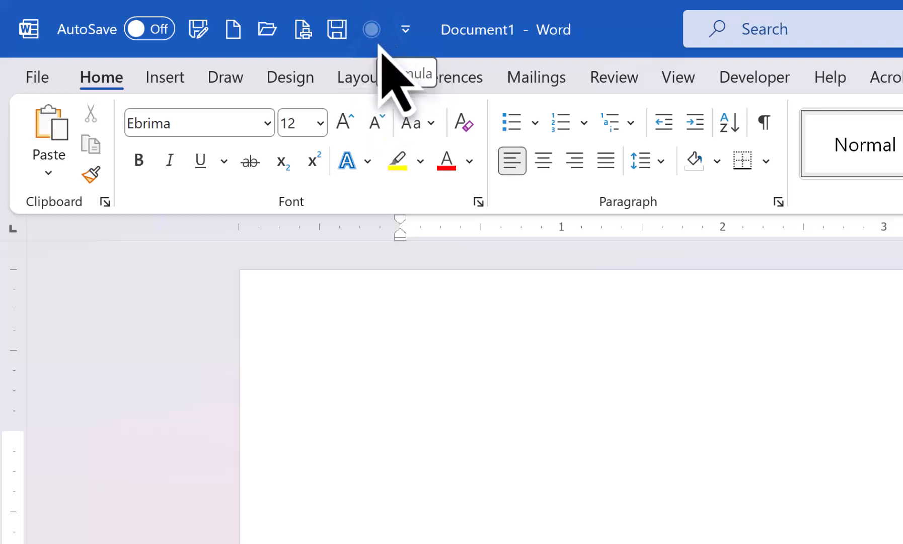
mouse_move(504, 395)
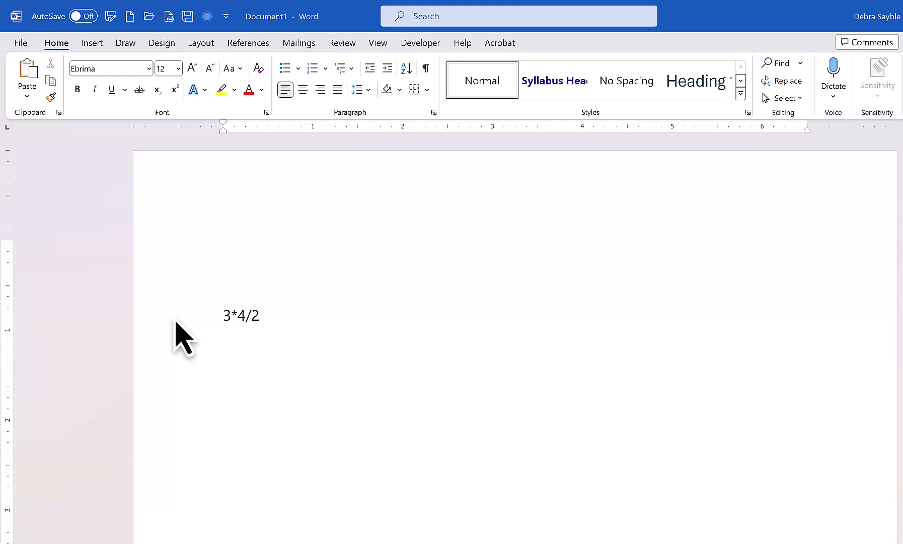
mouse_move(197, 337)
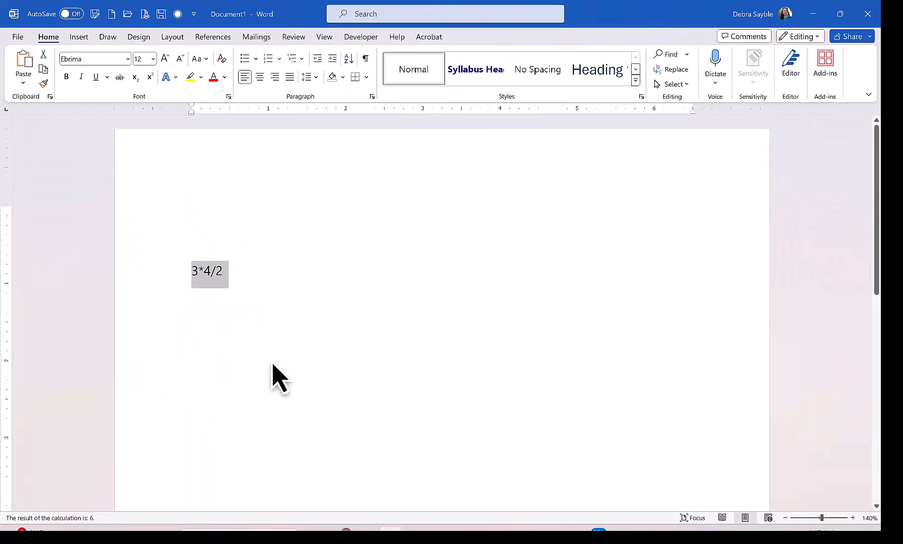
mouse_move(201, 118)
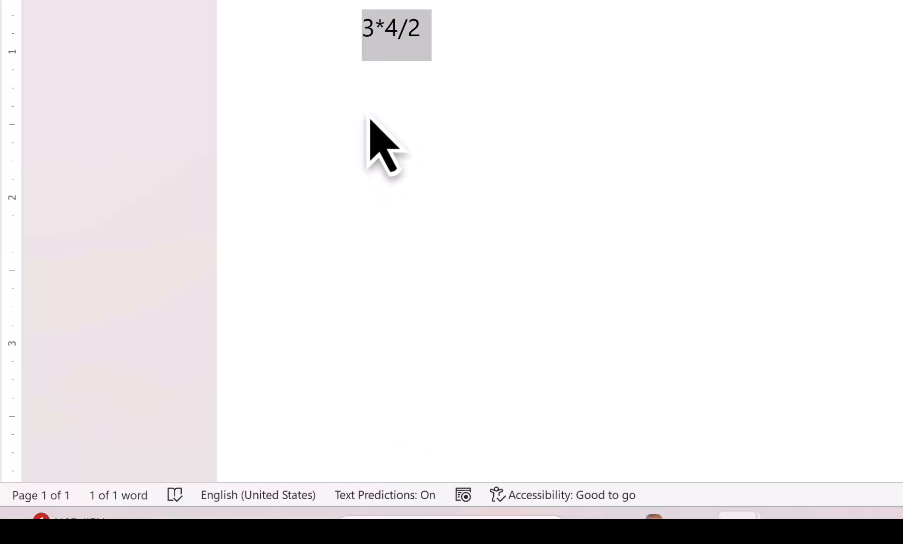
mouse_move(409, 138)
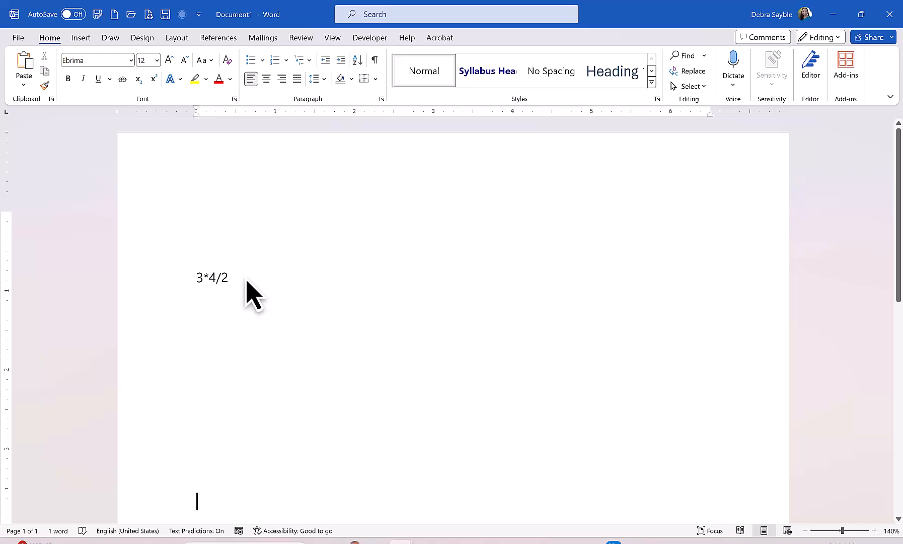
mouse_move(244, 292)
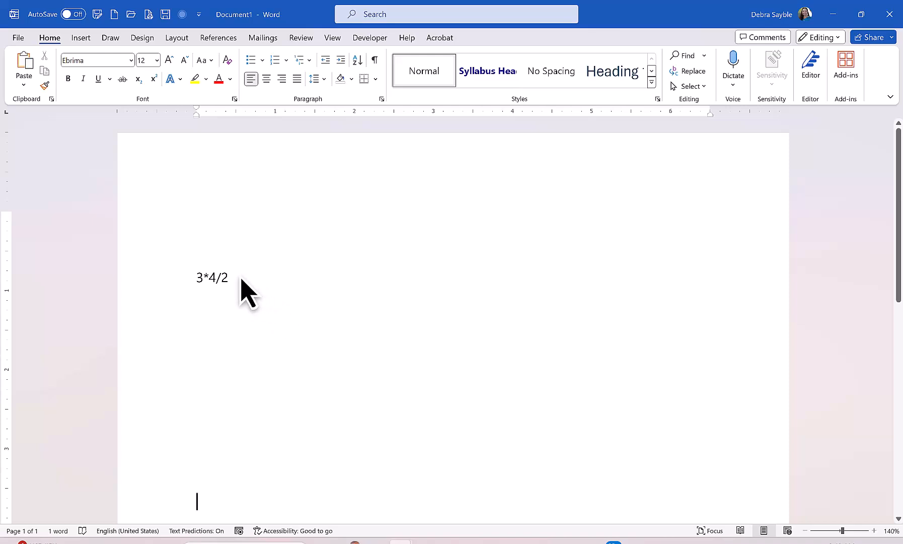
mouse_move(255, 298)
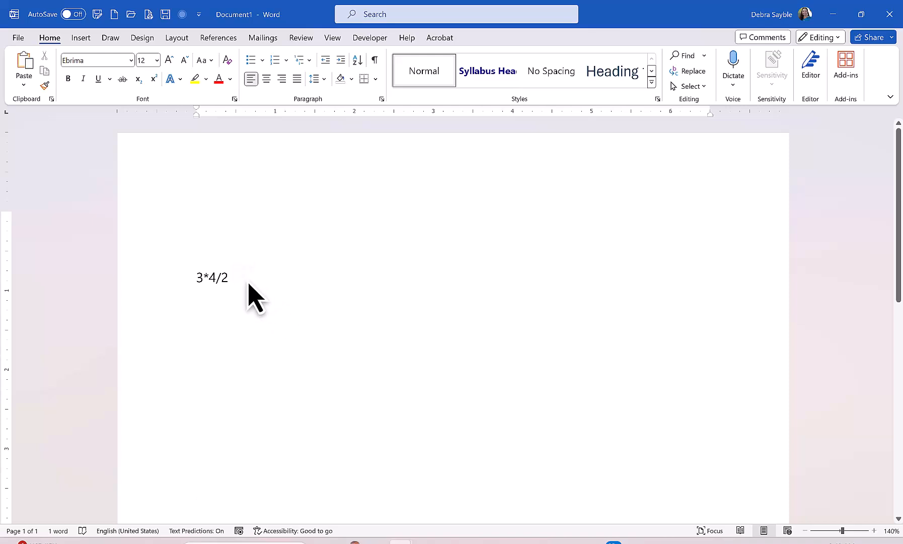
Extend the expression to 3*4/2+7 and run Calculate on it from the toolbar.
type("+")
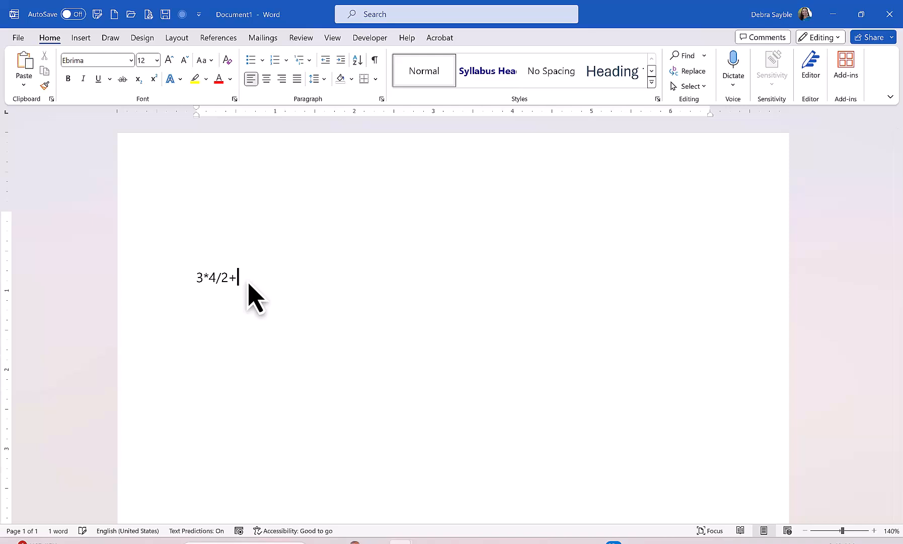
type("7")
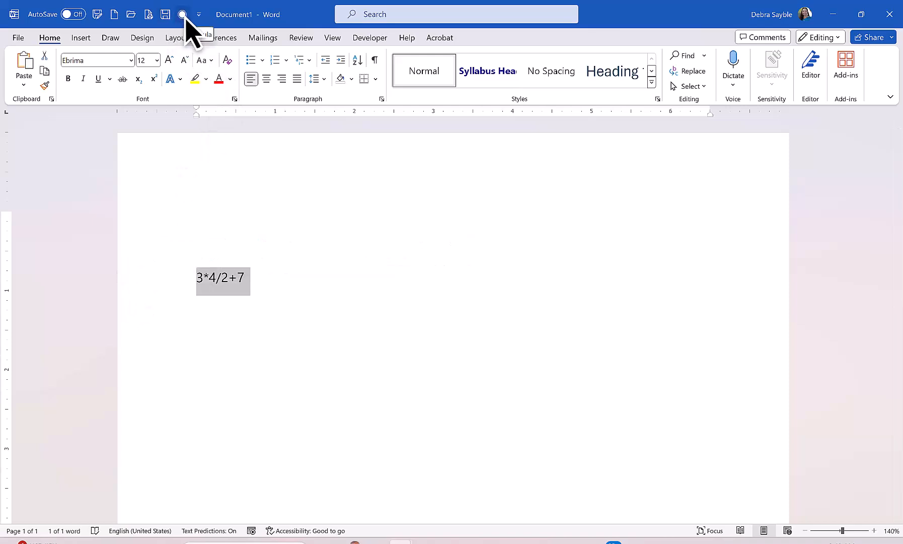
left_click(183, 14)
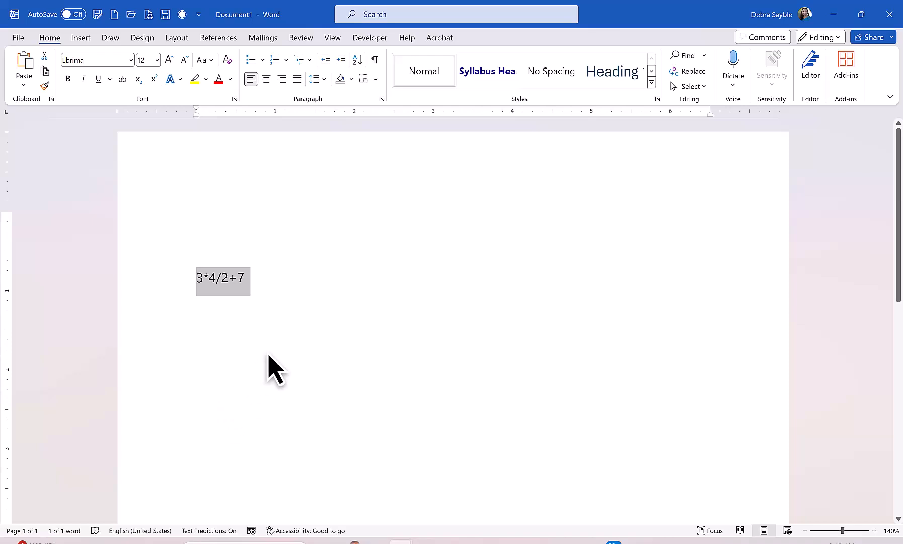
mouse_move(278, 305)
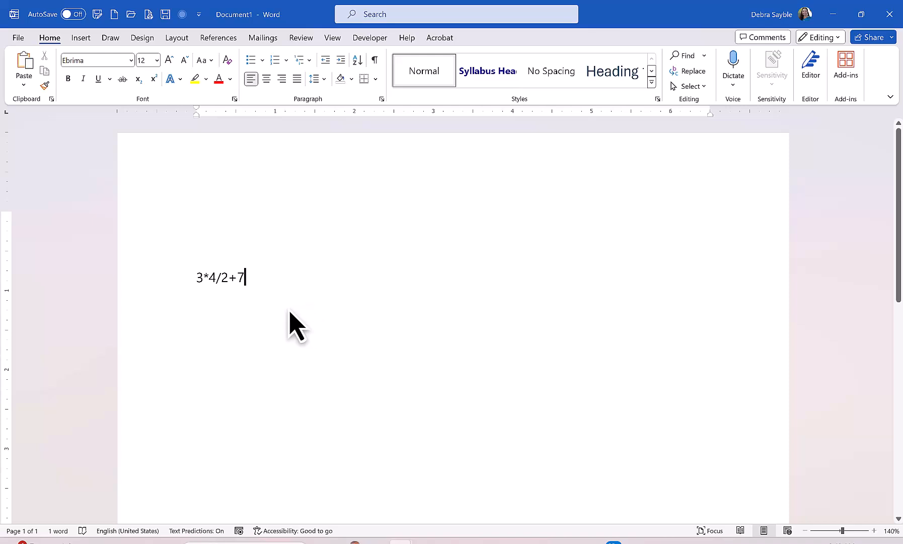
mouse_move(478, 305)
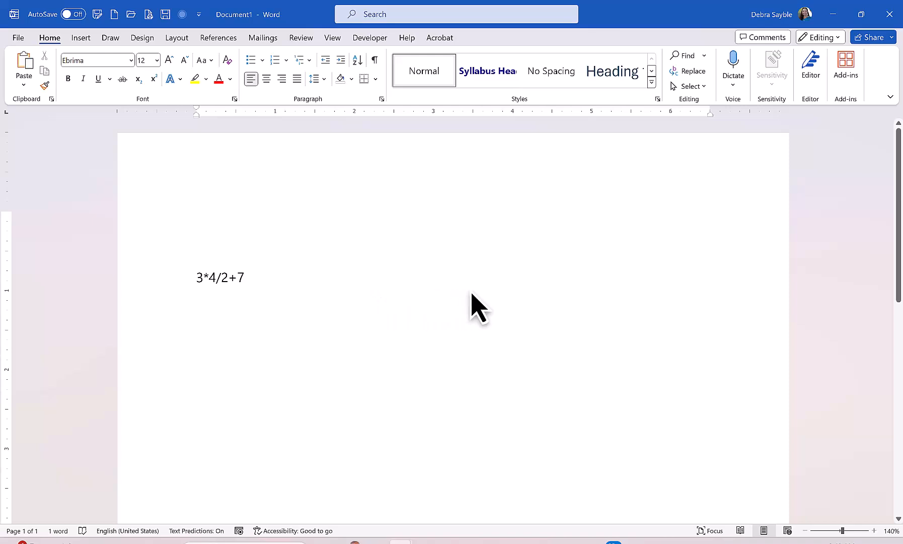
mouse_move(361, 382)
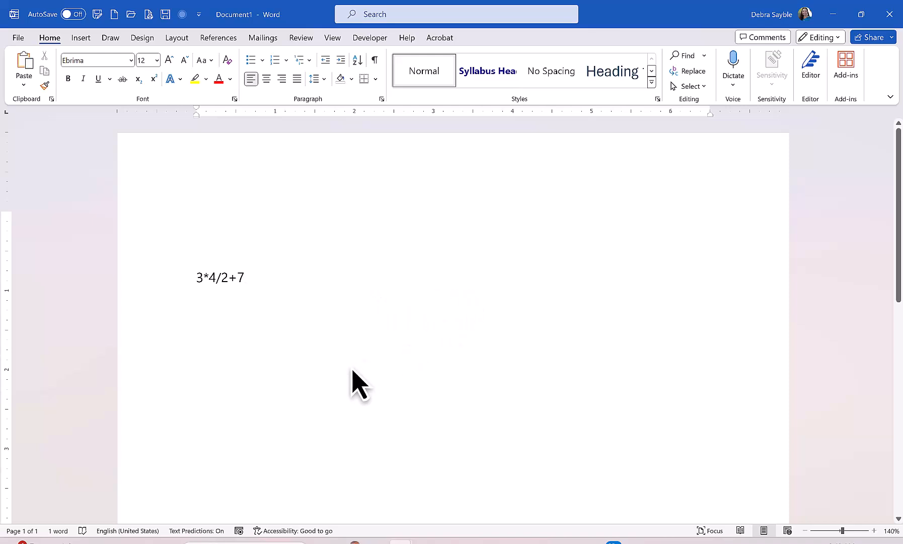
mouse_move(442, 372)
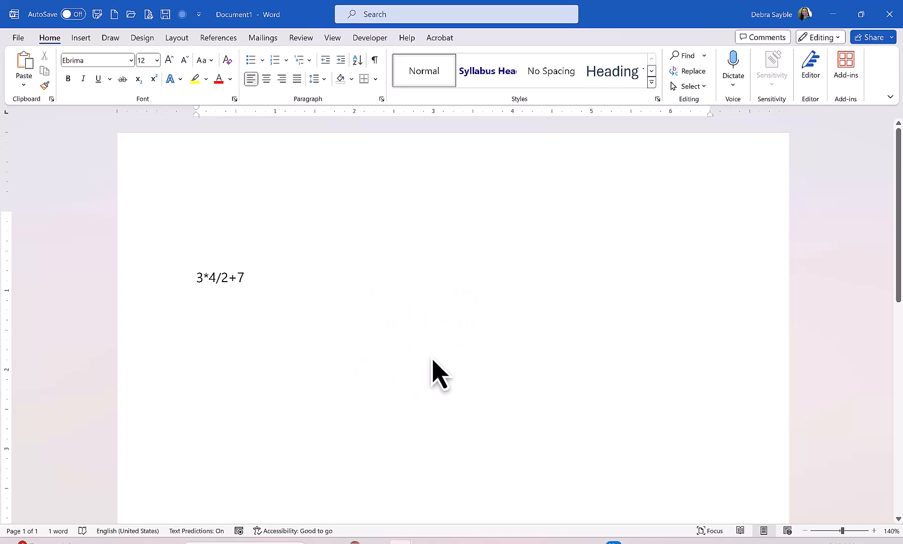
left_click(245, 277)
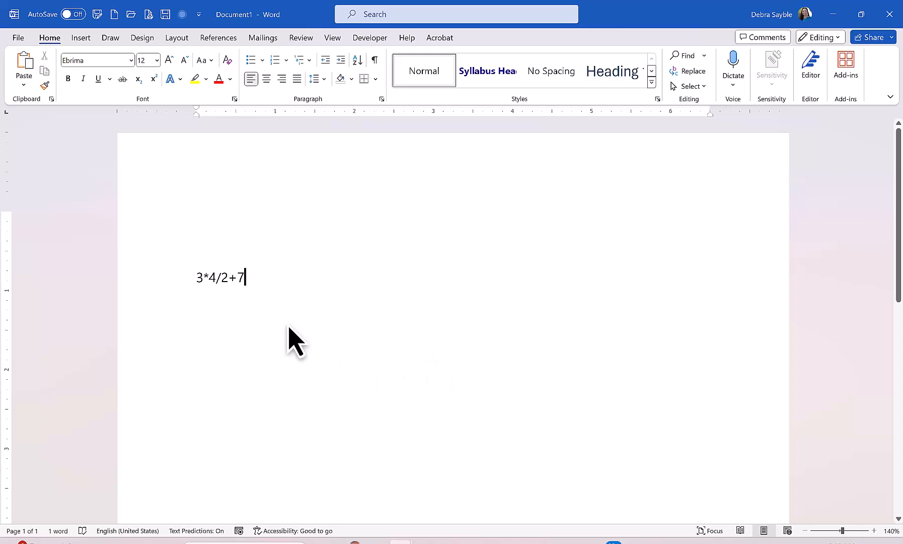
mouse_move(178, 374)
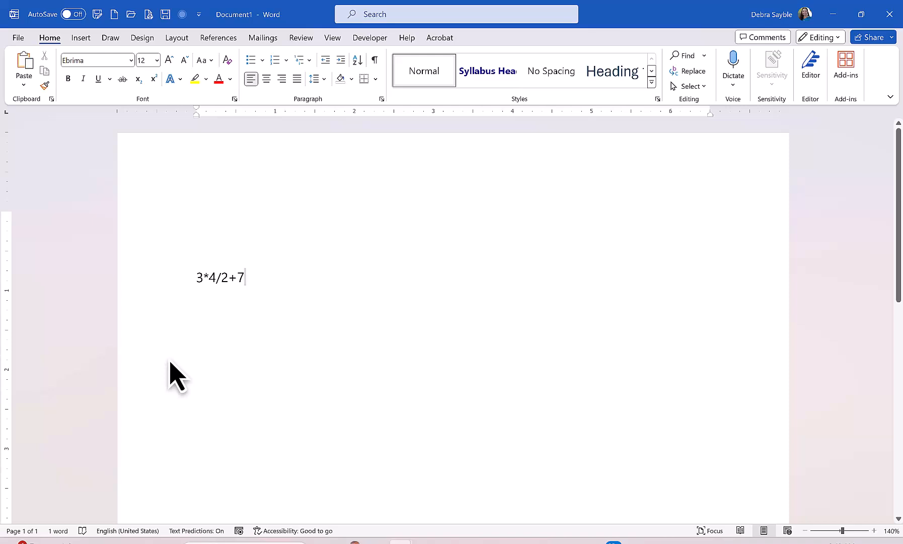
mouse_move(154, 291)
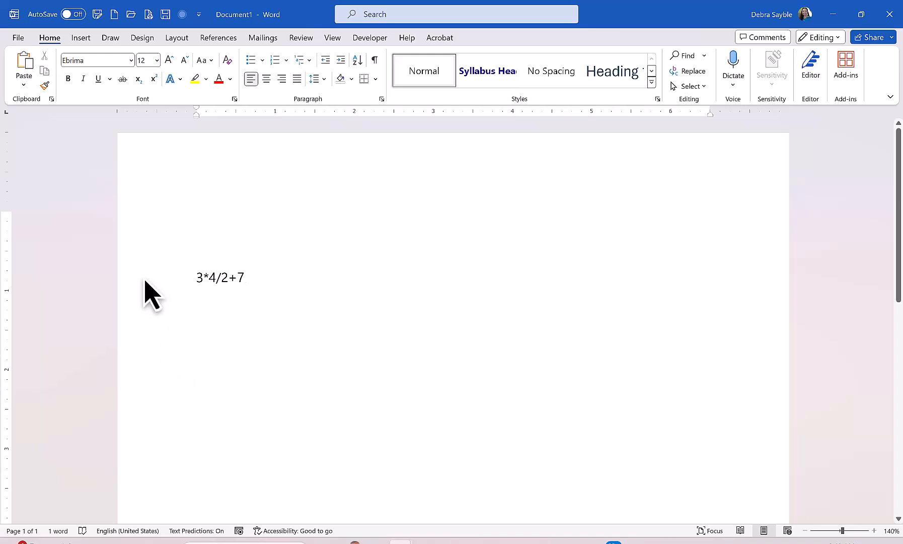